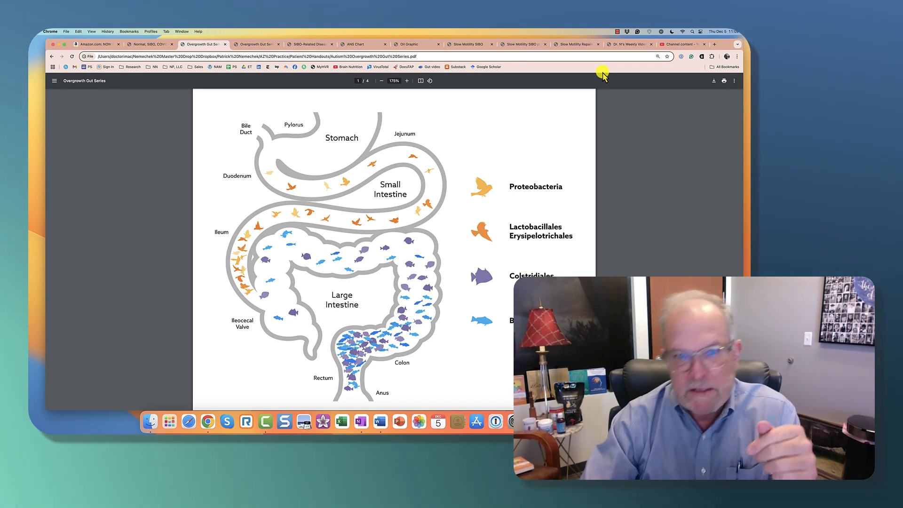
mouse_move(532, 129)
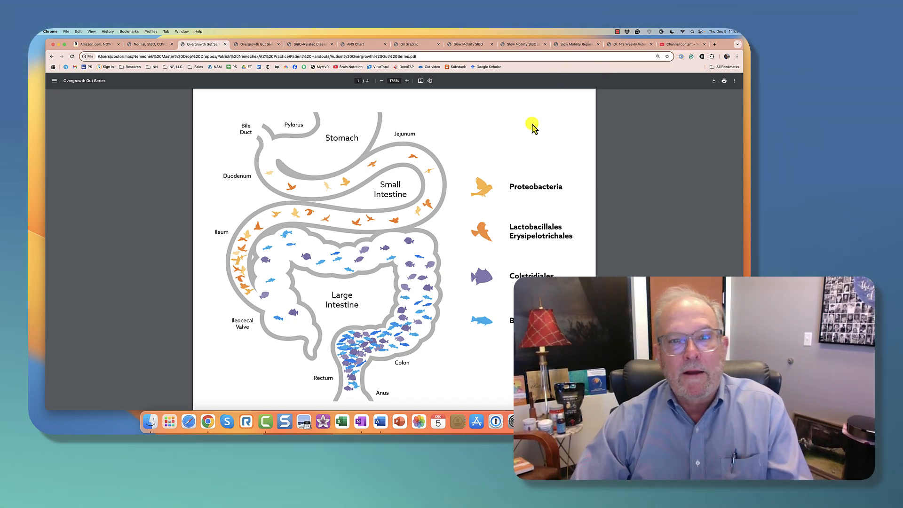
mouse_move(314, 153)
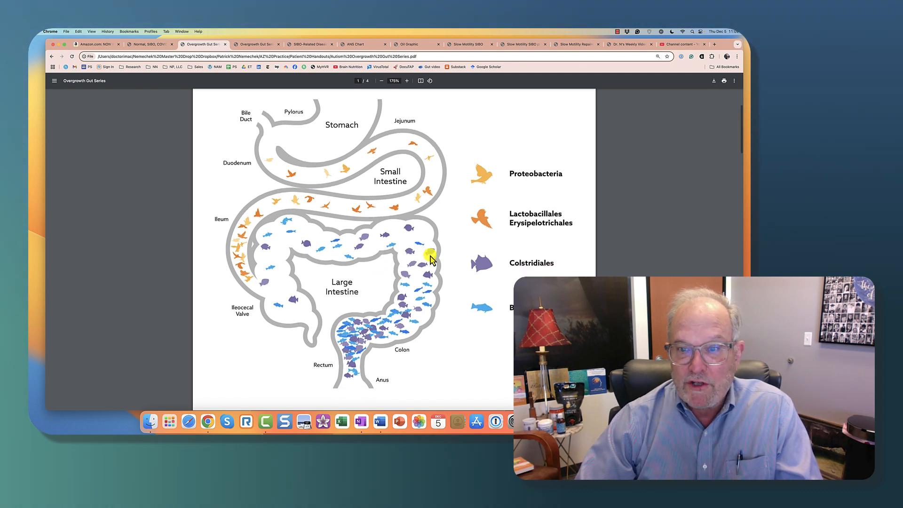
mouse_move(529, 239)
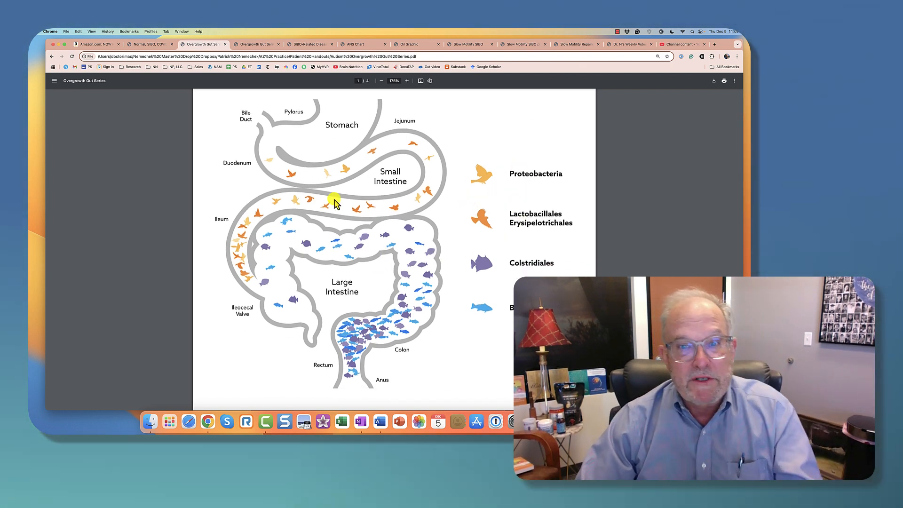
mouse_move(485, 293)
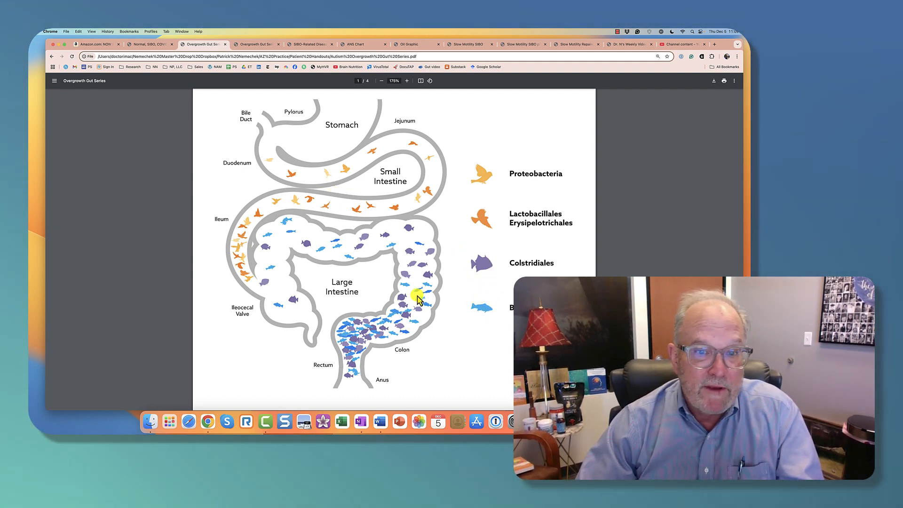
mouse_move(329, 206)
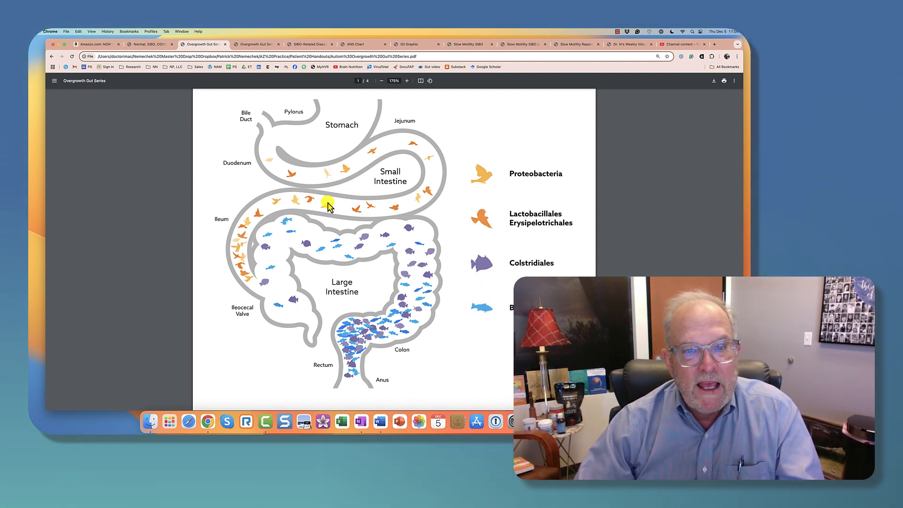
mouse_move(333, 257)
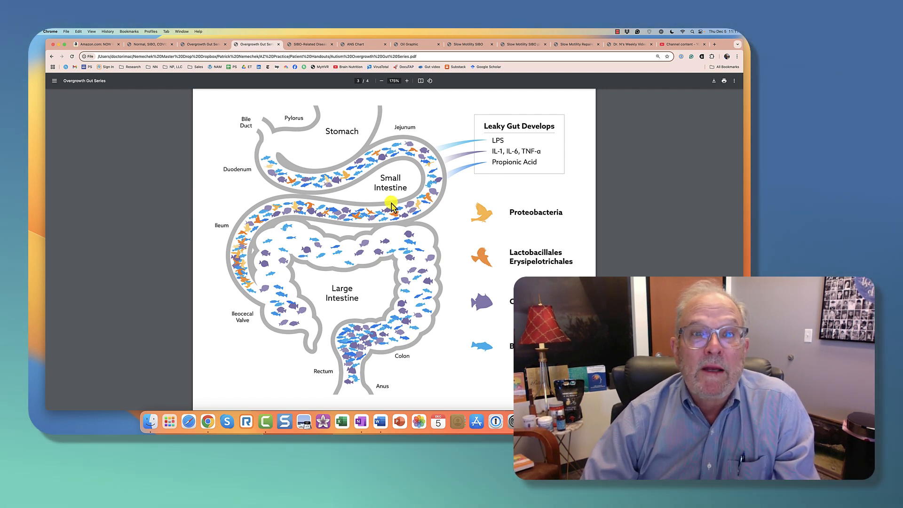
- Switch to the SIBO-Related Diseases handout showing its twelve disease groups
click(307, 44)
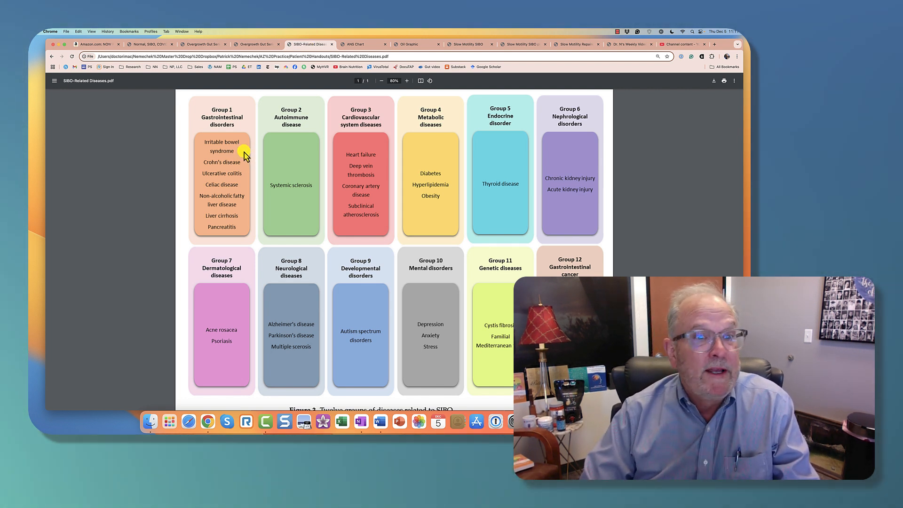
mouse_move(235, 190)
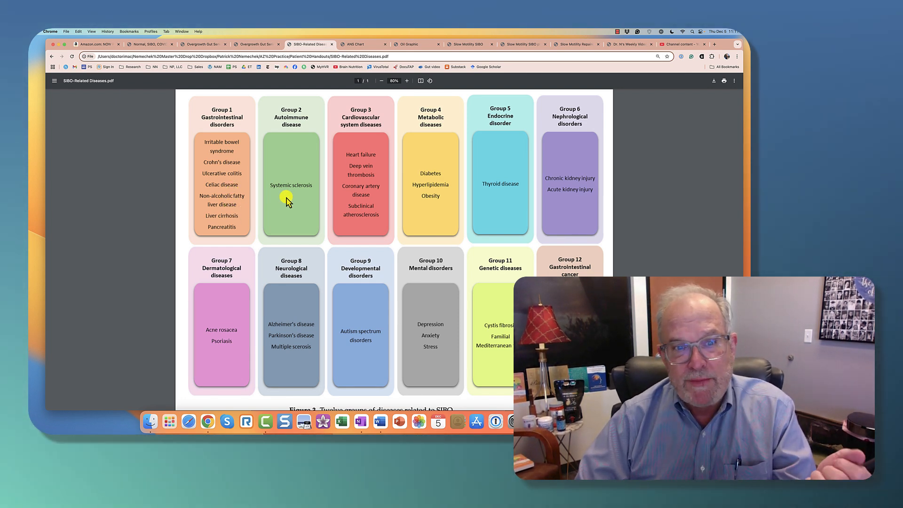
mouse_move(370, 154)
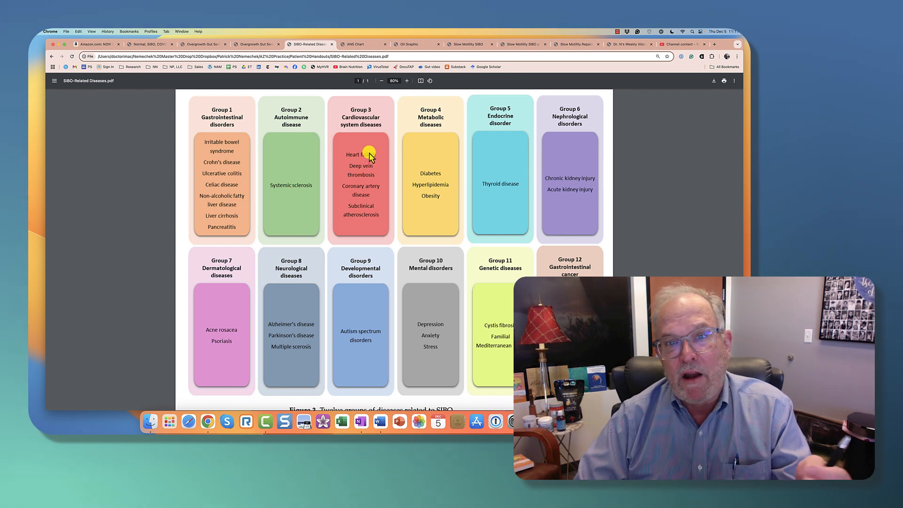
mouse_move(362, 175)
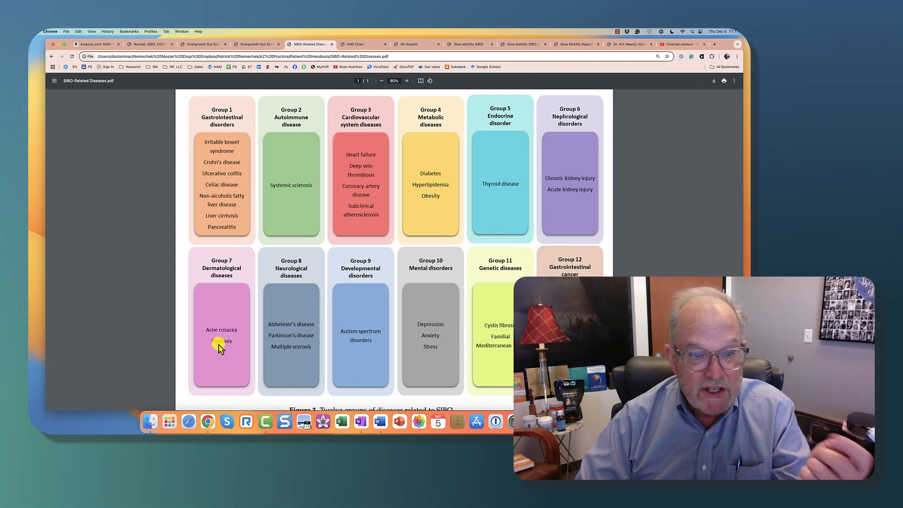
mouse_move(290, 336)
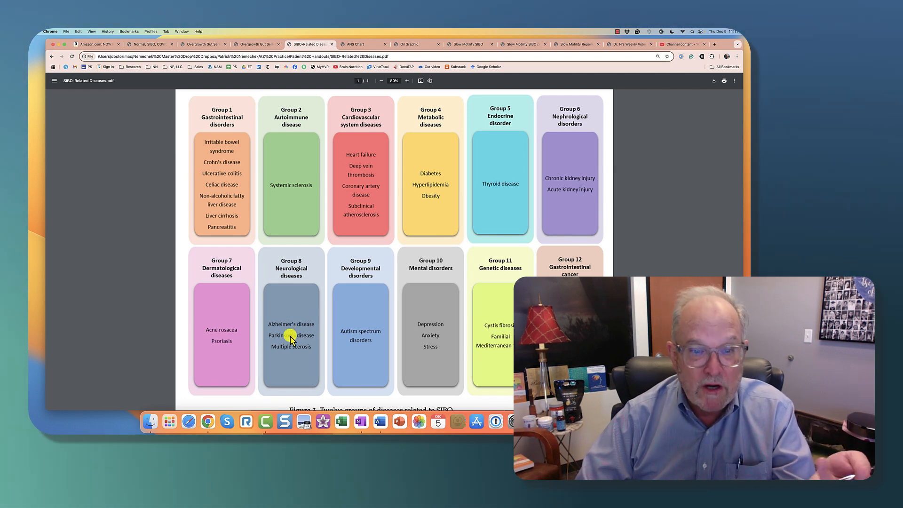
mouse_move(426, 329)
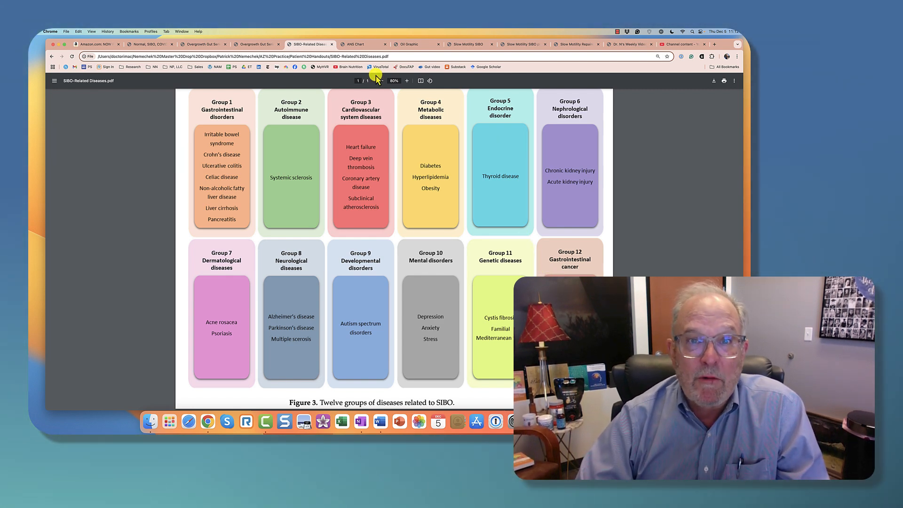
- Switch to the ANS Chart tab comparing sympathetic and parasympathetic effects
click(360, 44)
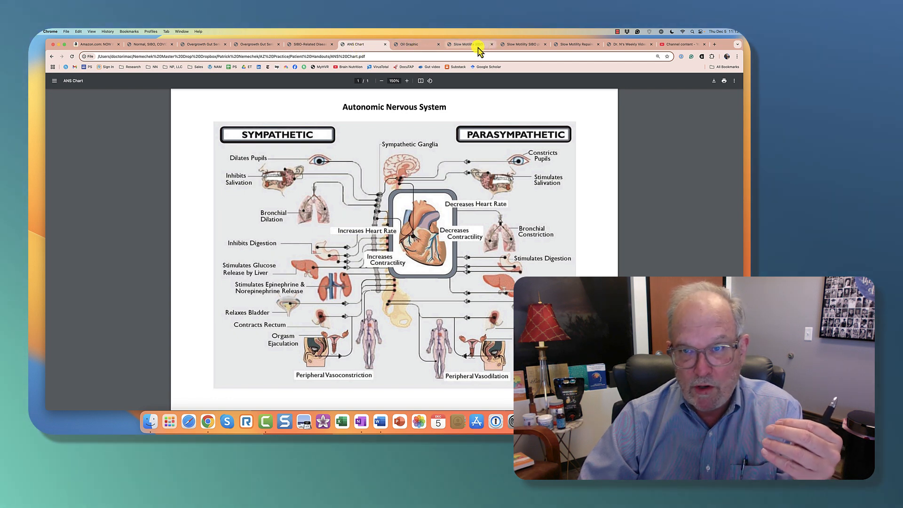
- Switch to the Slow Motility SIBO tab showing the inflammation-motility-SIBO cycle
click(464, 44)
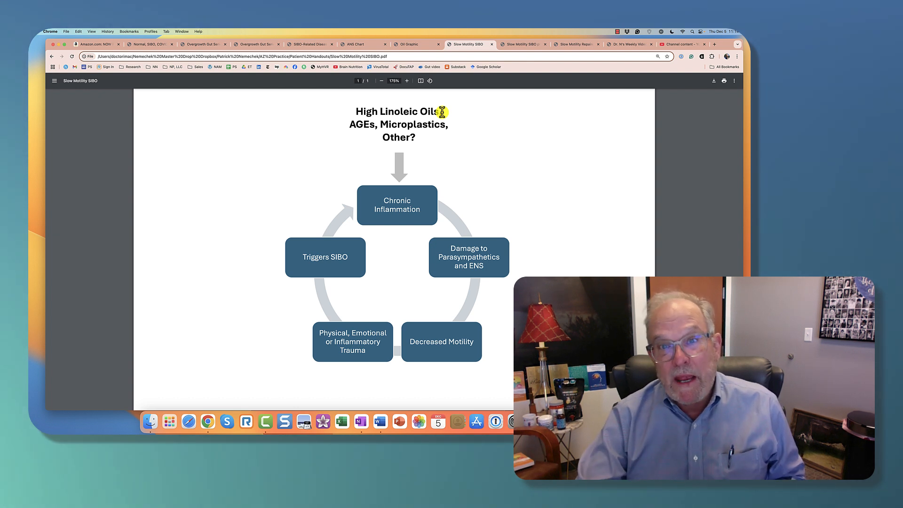
- Switch to the Oil Graphic tab with crossed-out inflammatory oils
click(410, 44)
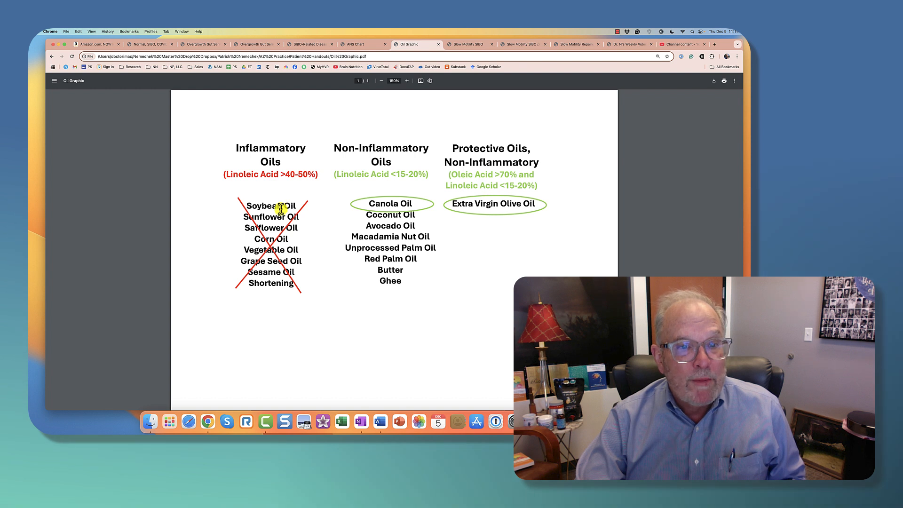
mouse_move(278, 249)
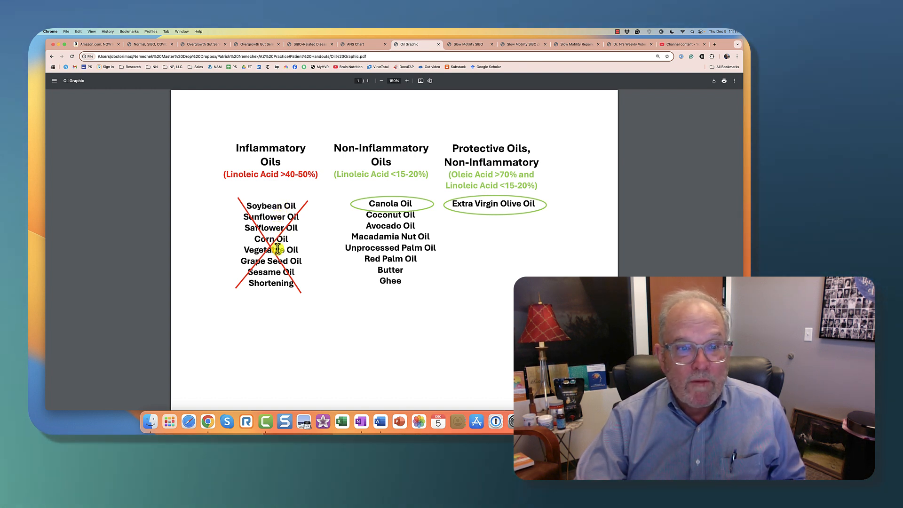
mouse_move(276, 284)
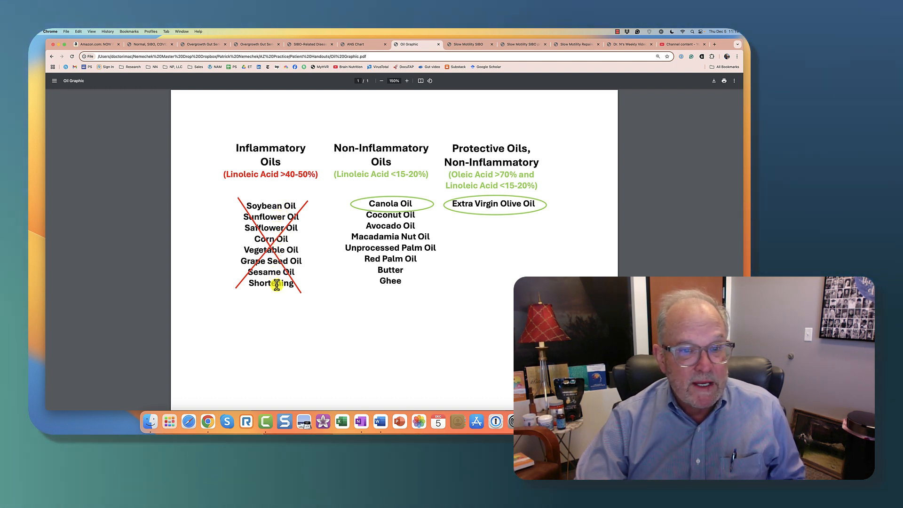
mouse_move(302, 300)
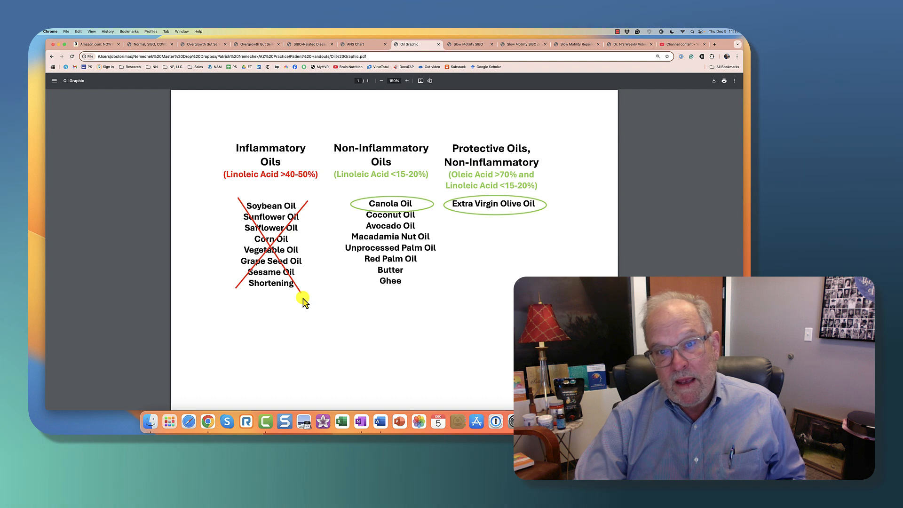
mouse_move(257, 288)
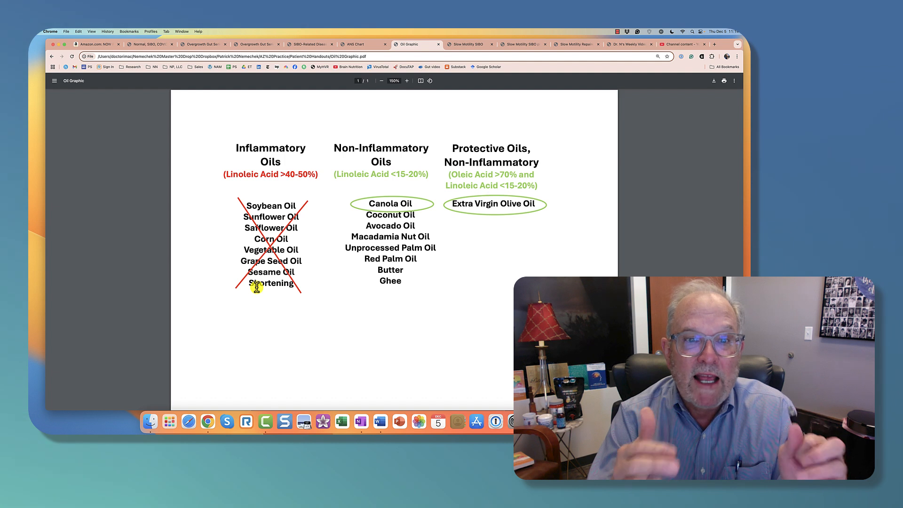
mouse_move(256, 118)
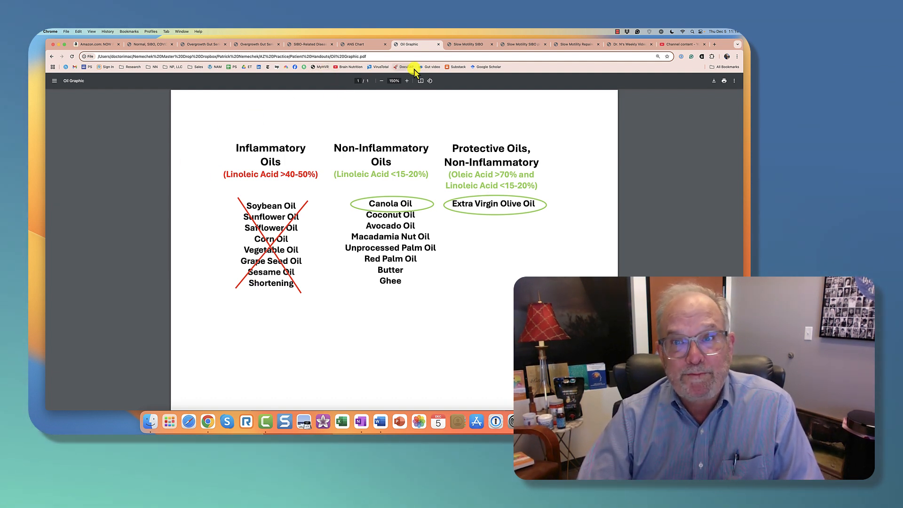
- Go back to the Slow Motility SIBO tab from the oils handout
click(467, 44)
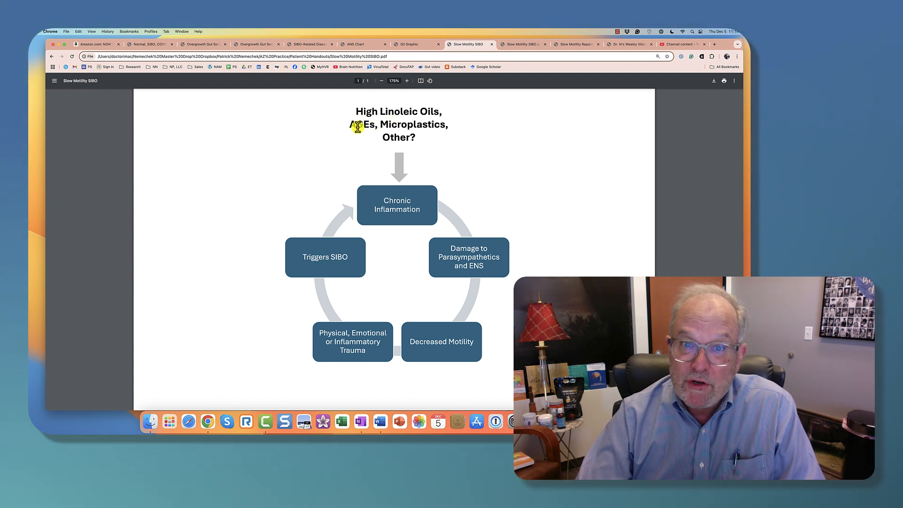
mouse_move(376, 126)
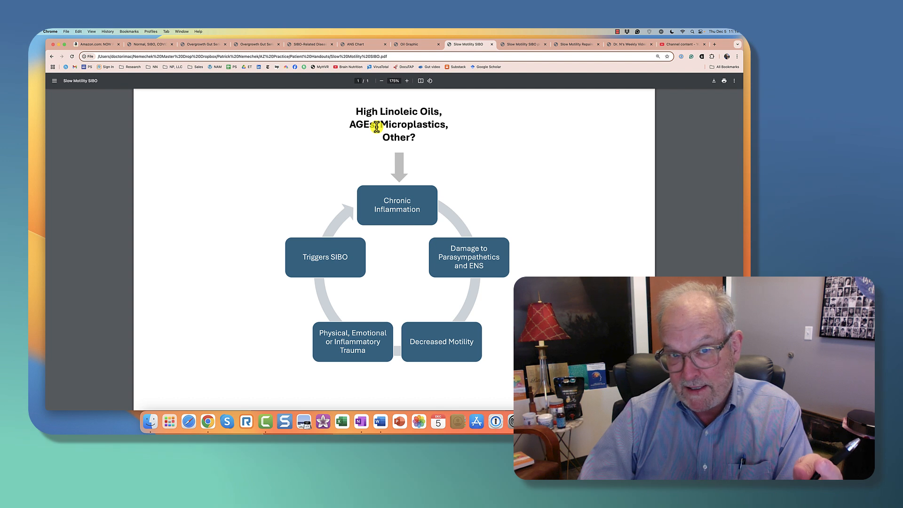
mouse_move(388, 125)
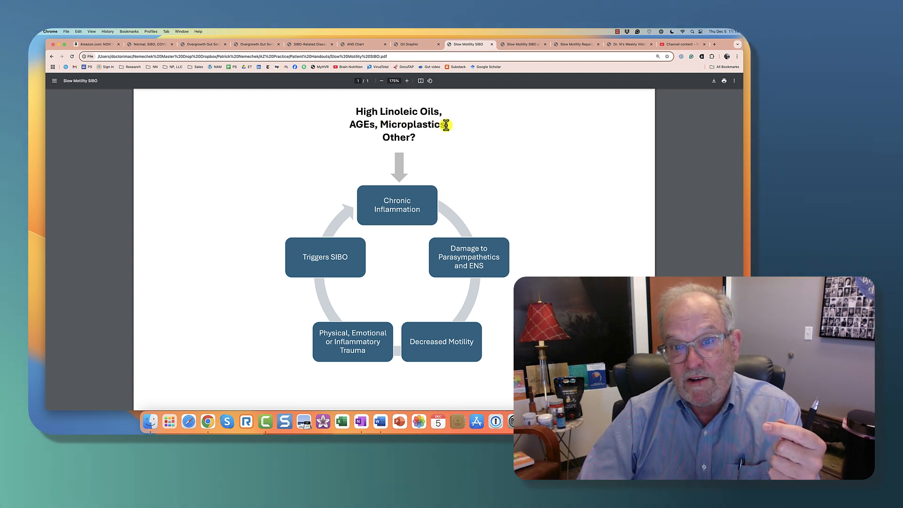
mouse_move(397, 205)
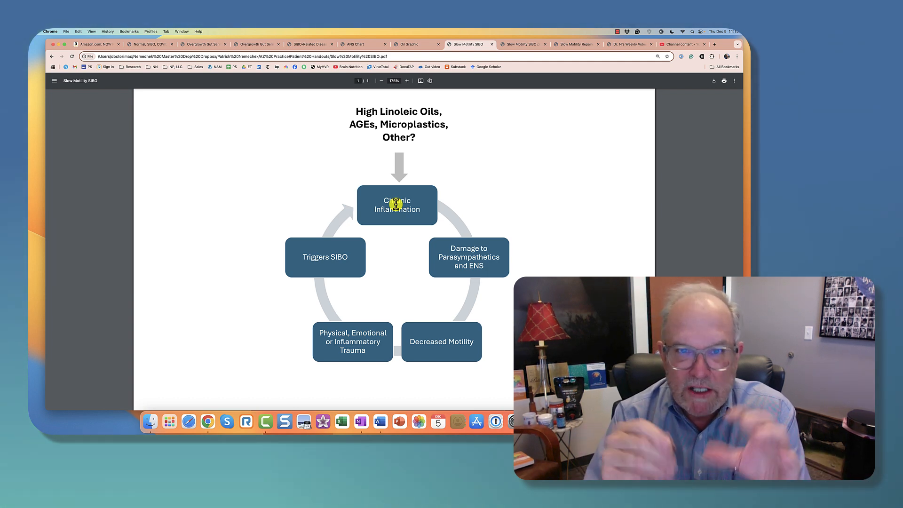
- Return to the ANS Chart tab showing the Autonomic Nervous System PDF
click(362, 44)
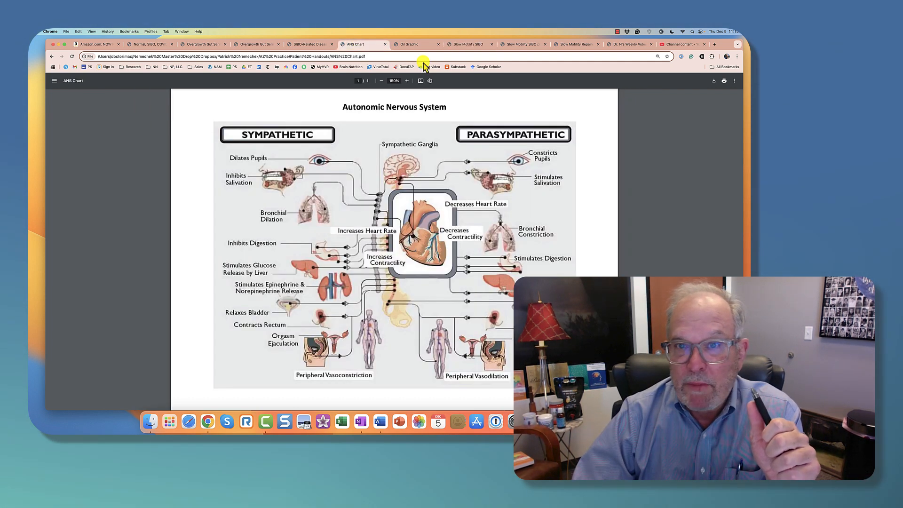
mouse_move(547, 148)
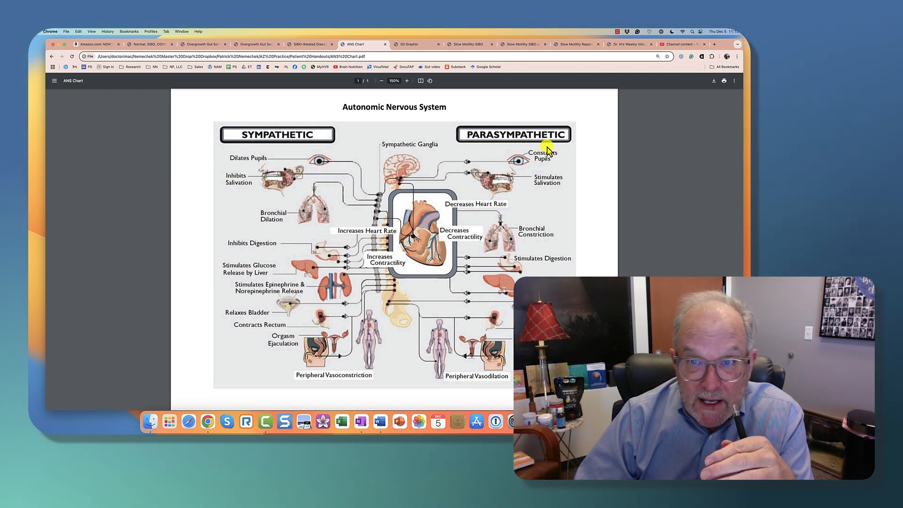
- Return to the Slow Motility SIBO tab with the chronic inflammation cycle
click(467, 43)
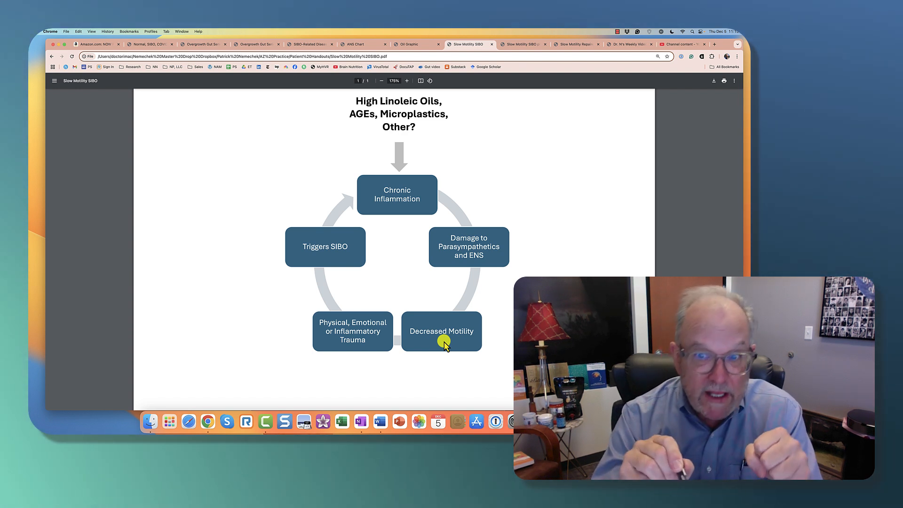
mouse_move(435, 209)
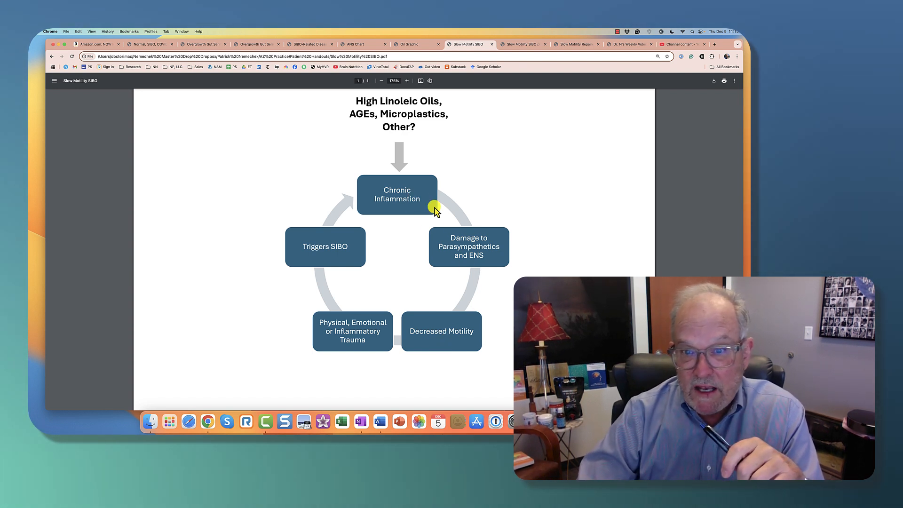
mouse_move(356, 333)
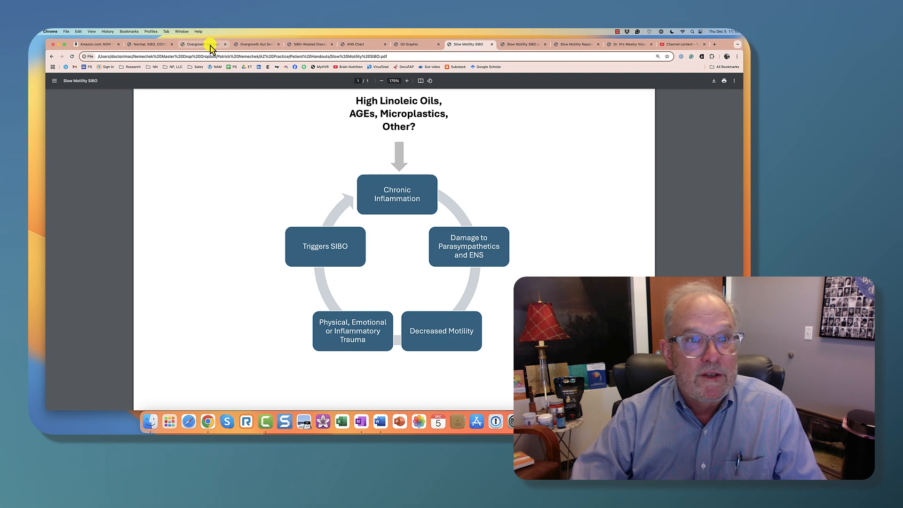
- Switch to the Overgrowth Gut Series tab showing the gut bacteria diagram
click(203, 44)
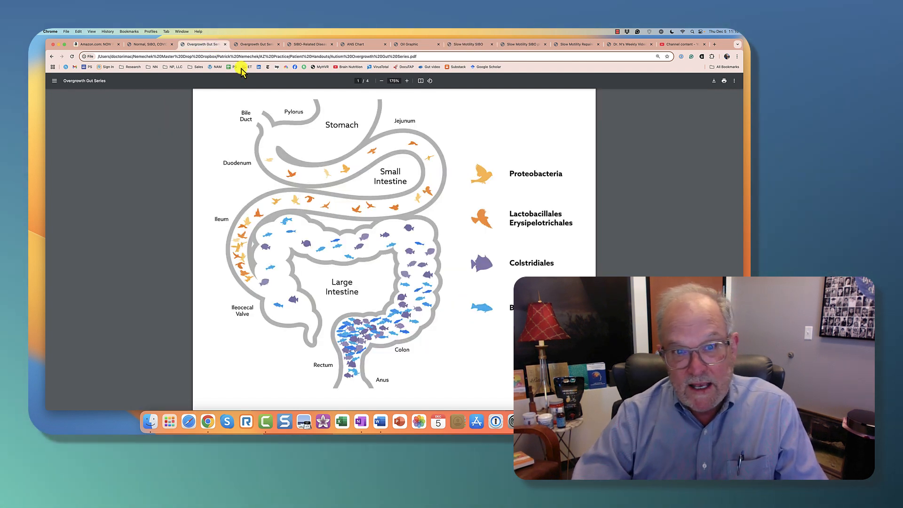
mouse_move(352, 212)
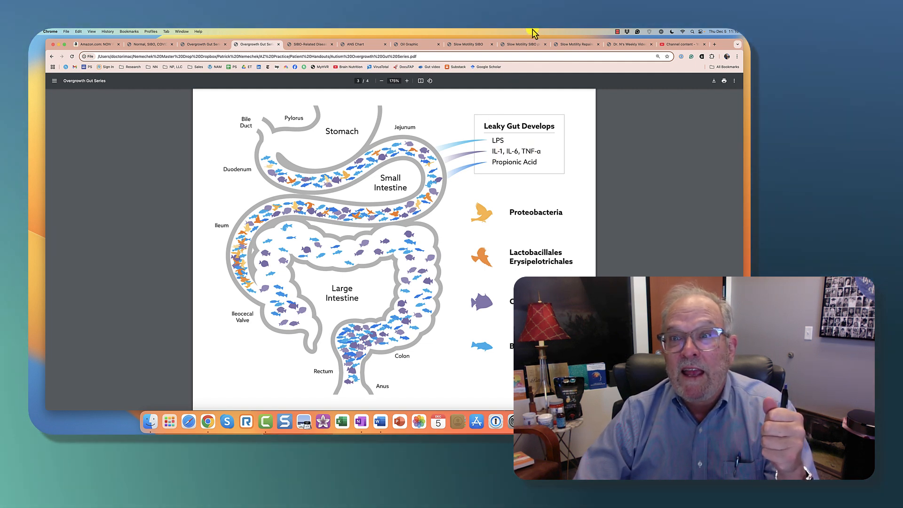
- Switch to the Slow Motility SIBO plus Disease tab linking inflammation to chronic diseases
click(520, 44)
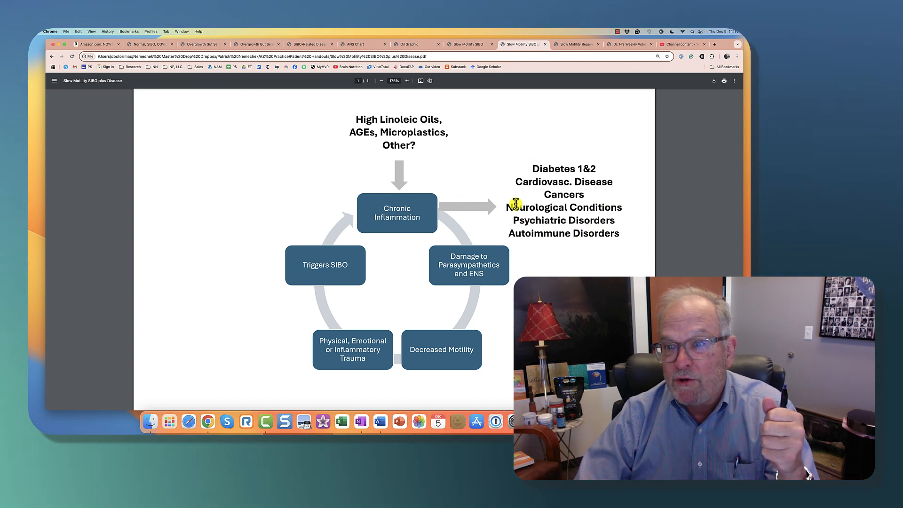
mouse_move(564, 228)
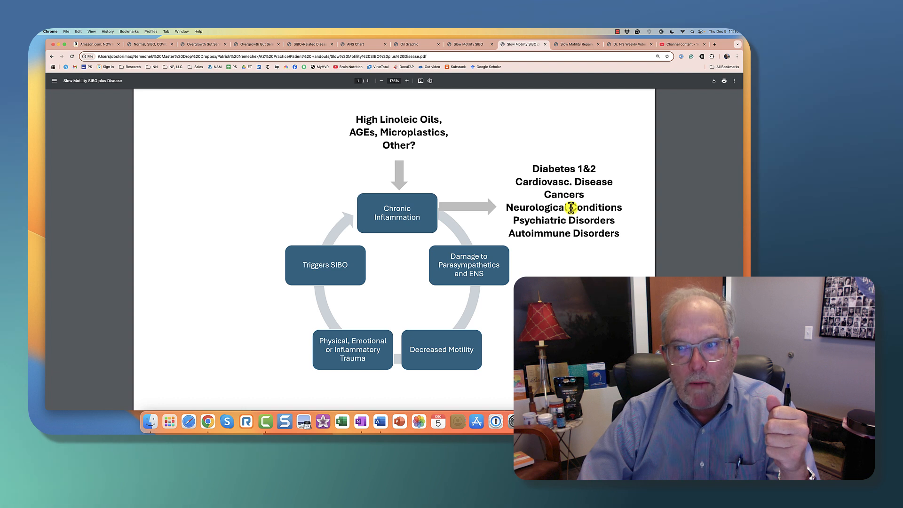
mouse_move(572, 226)
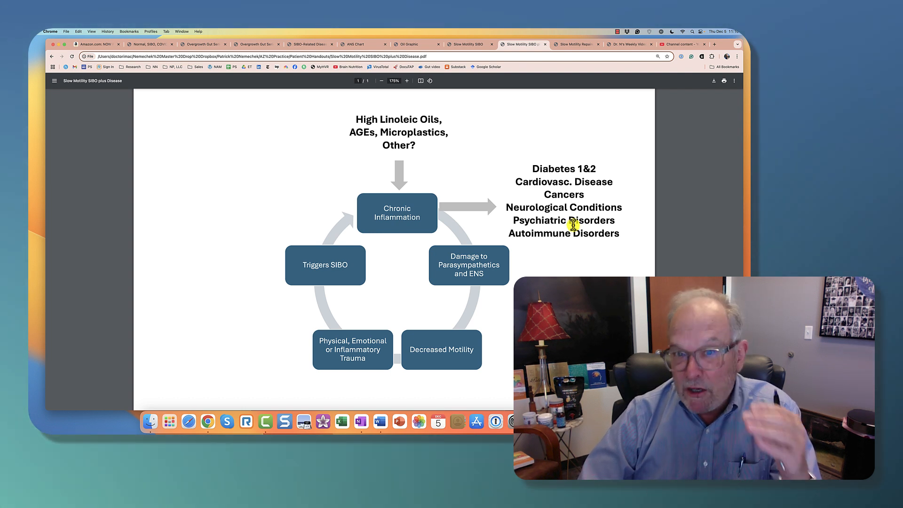
mouse_move(422, 112)
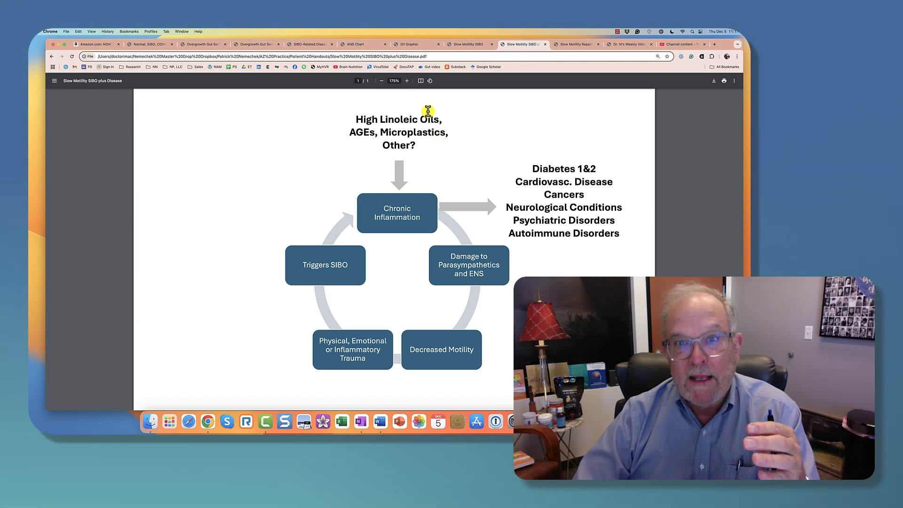
mouse_move(402, 123)
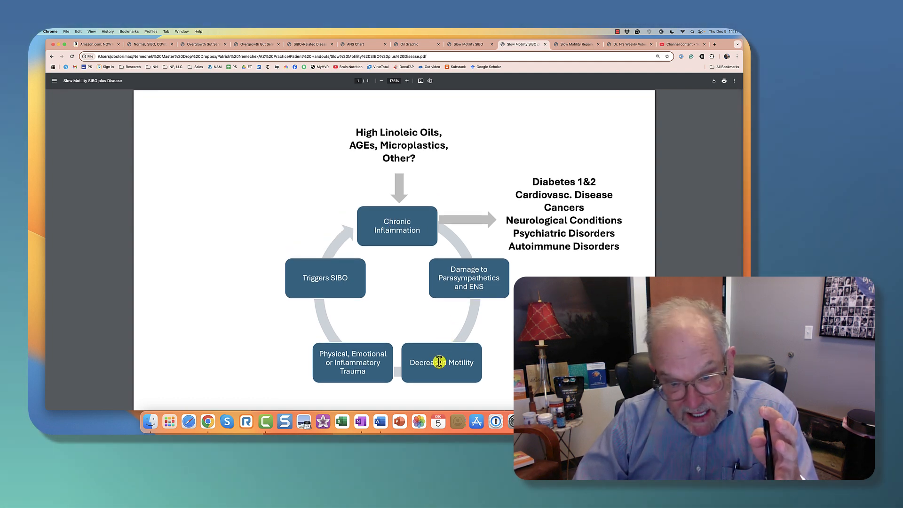
mouse_move(327, 287)
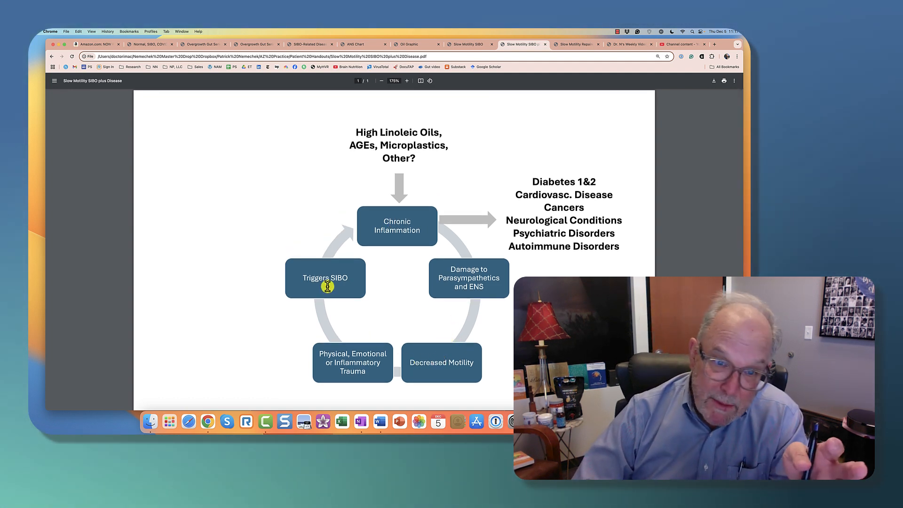
mouse_move(397, 229)
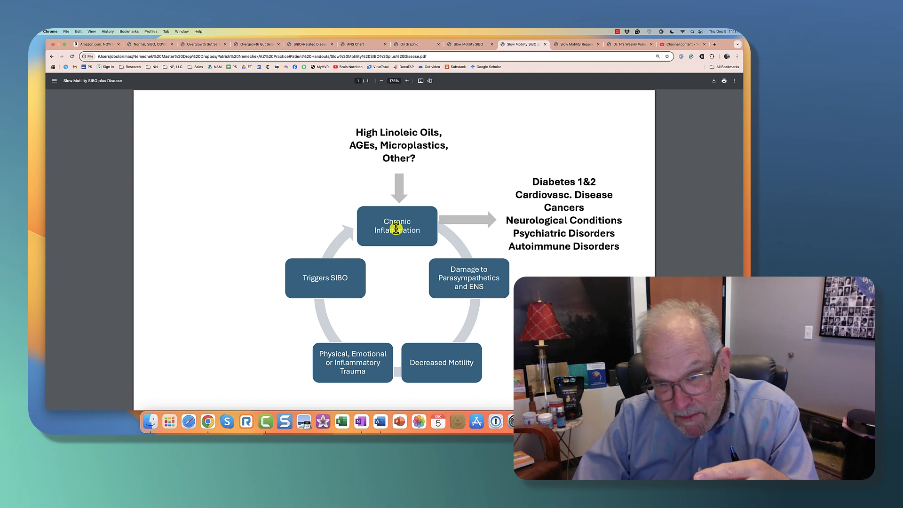
mouse_move(552, 269)
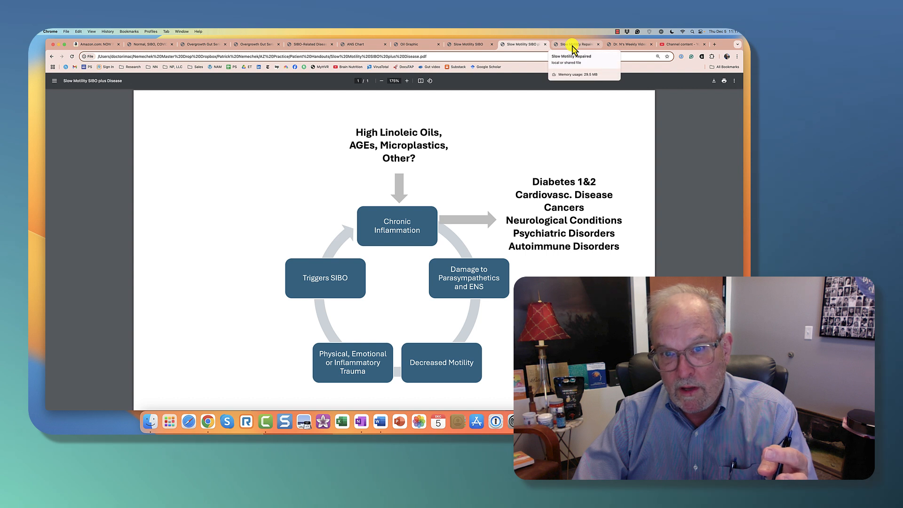
- Switch to the Slow Motility Repaired tab showing olive oil, fish oil and rifaximin
click(573, 44)
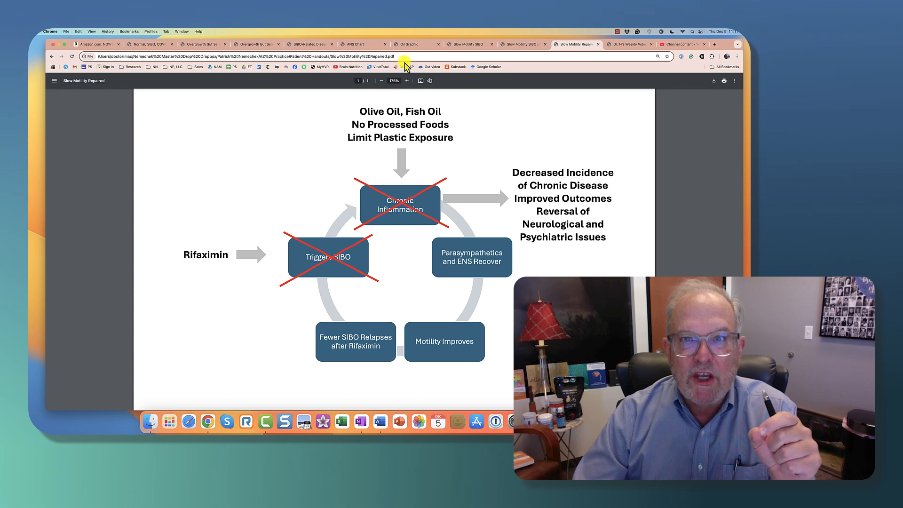
- Switch to the Oil Graphic handout with inflammatory oils crossed out and canola and olive circled
click(410, 43)
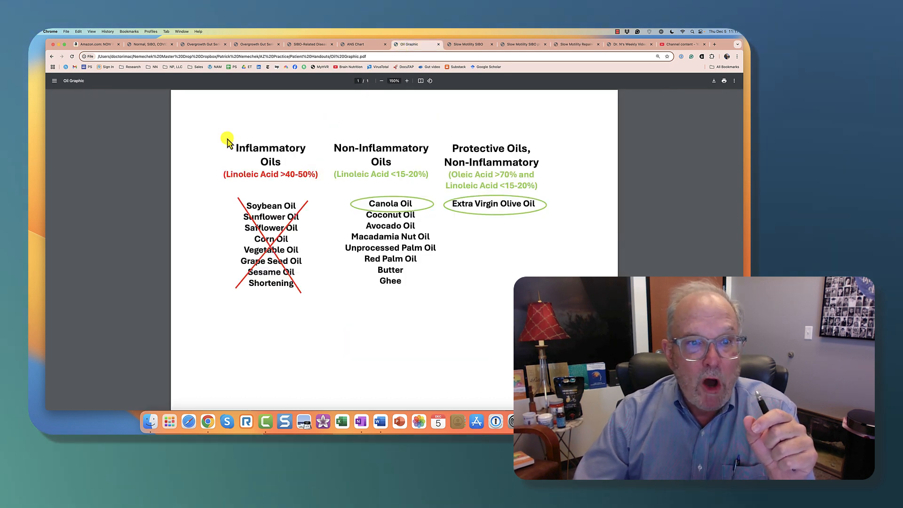
mouse_move(294, 181)
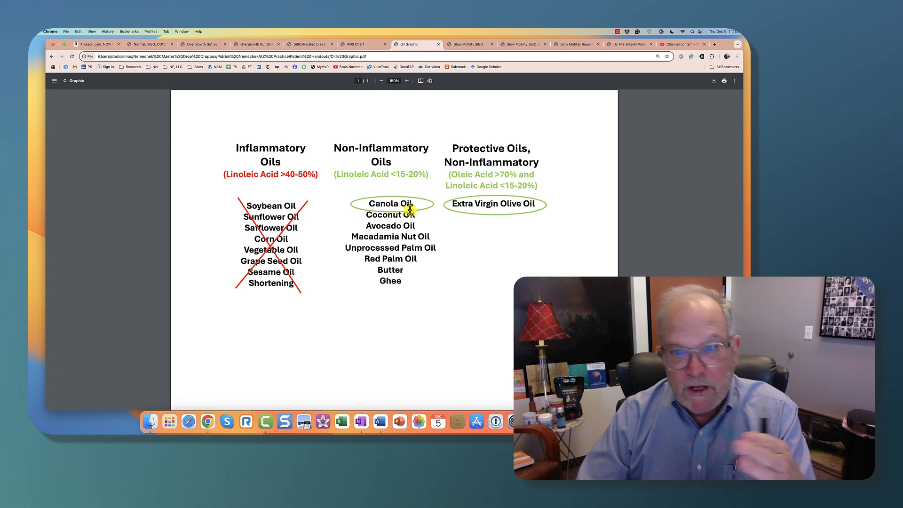
mouse_move(491, 204)
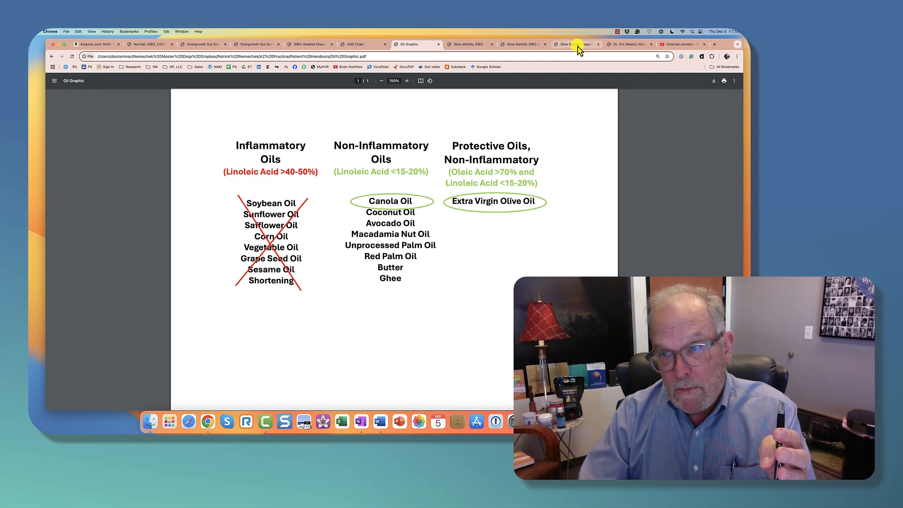
- Switch back to the Slow Motility Repaired tab showing crossed-out inflammation and SIBO boxes
click(576, 44)
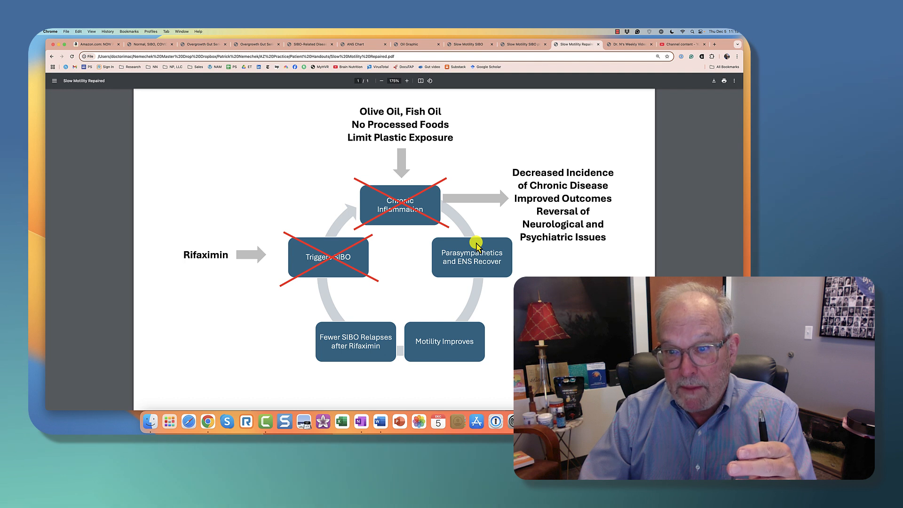
mouse_move(318, 274)
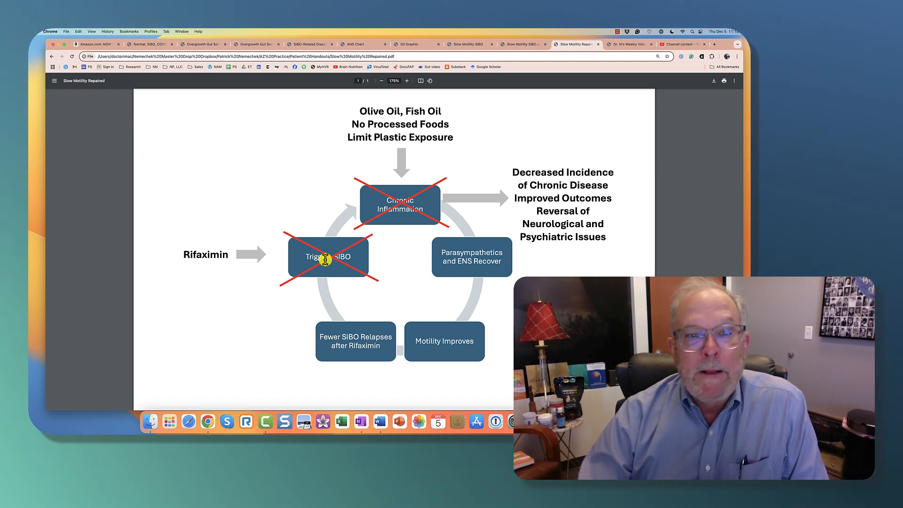
mouse_move(382, 224)
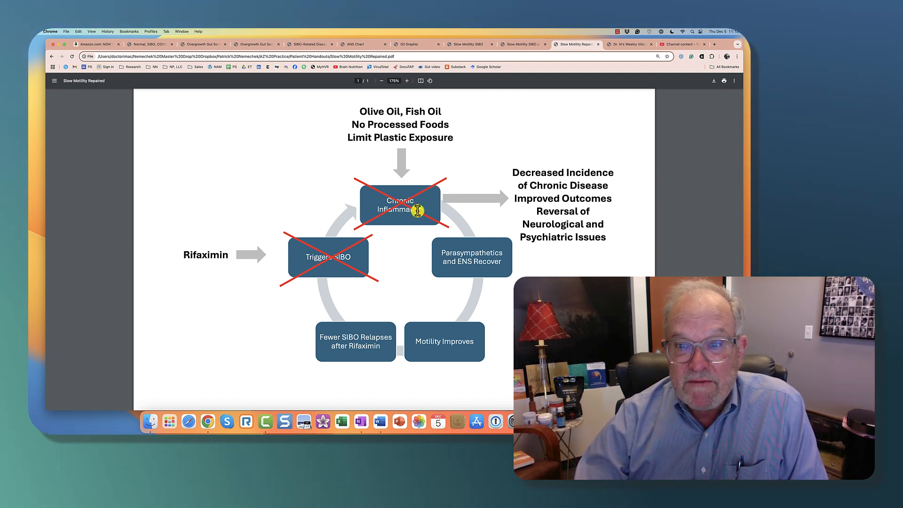
mouse_move(471, 246)
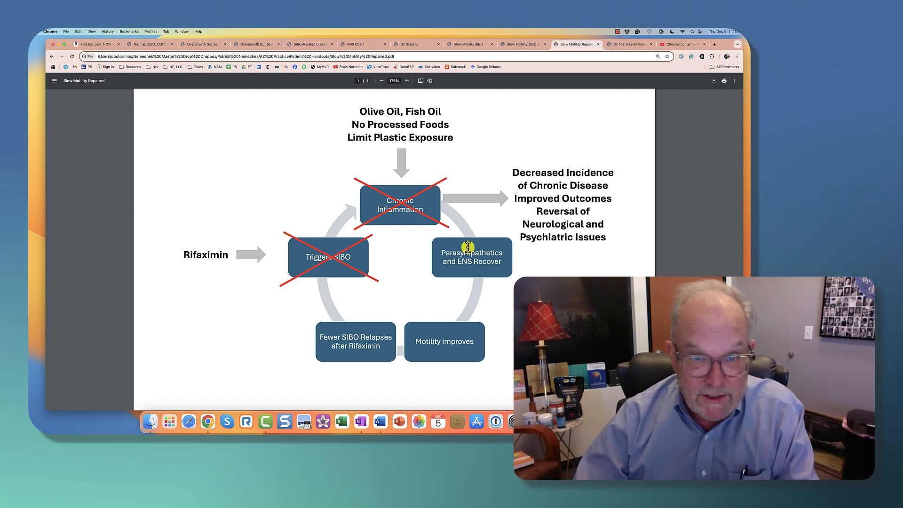
mouse_move(475, 341)
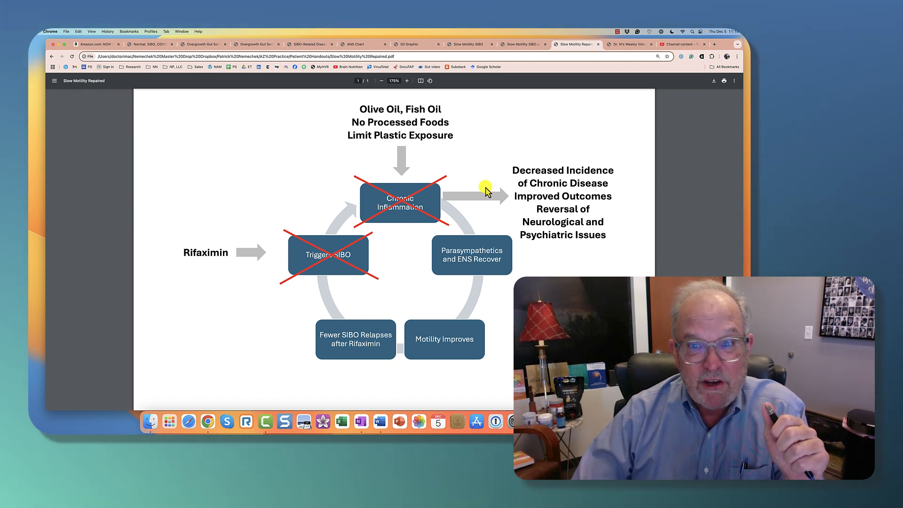
mouse_move(585, 166)
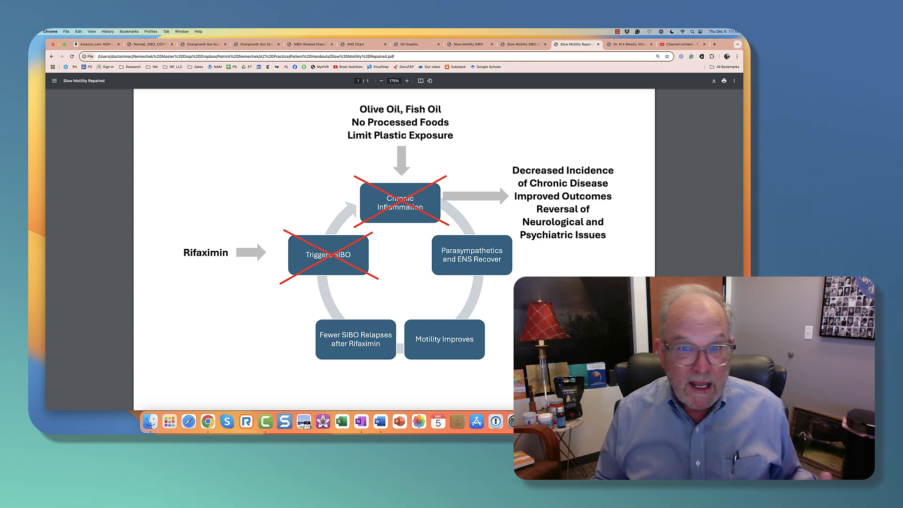
mouse_move(593, 245)
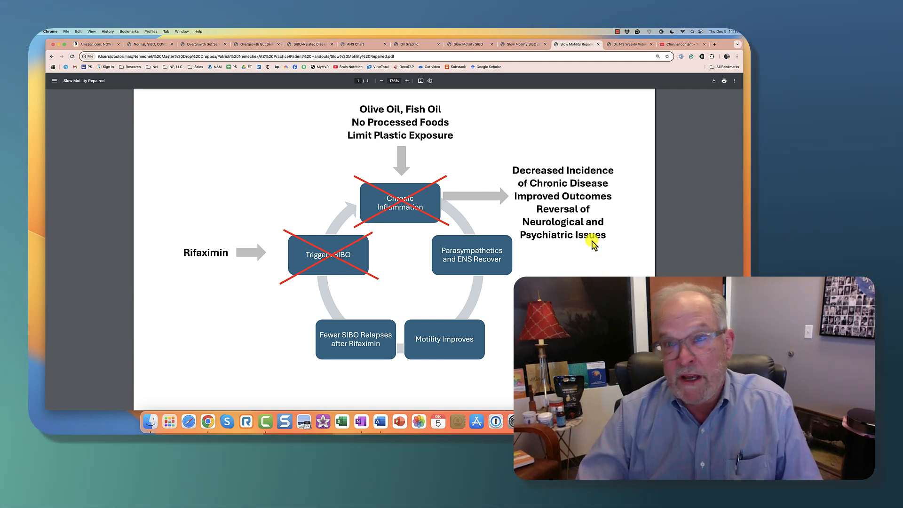